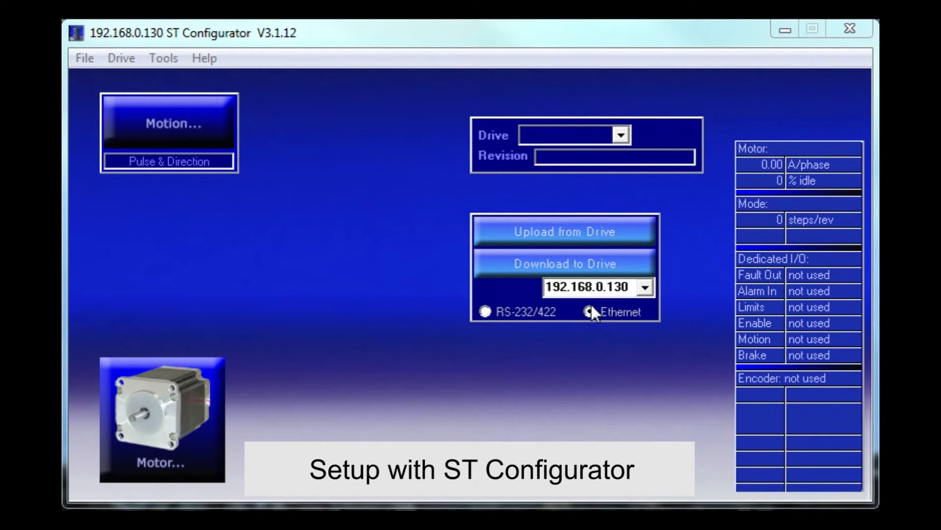
Step: Choose Ethernet as the connection type and enter drive address 192.168.0.130
{"action": "left_click", "coordinate": [591, 312]}
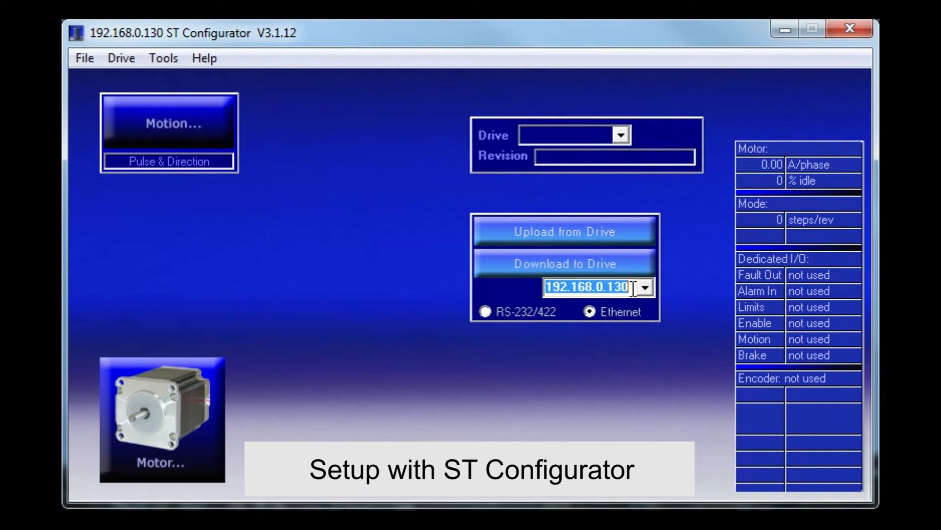
{"action": "type", "text": "192."}
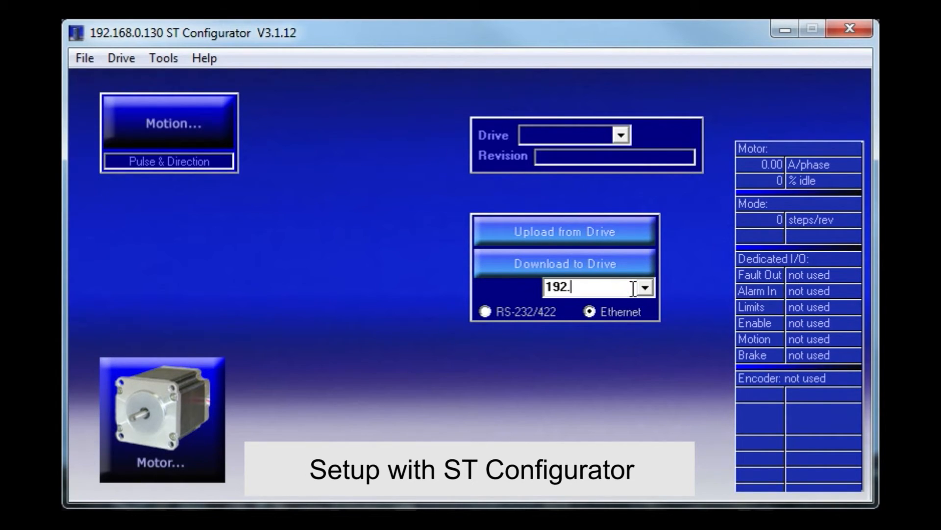
{"action": "type", "text": "168.0."}
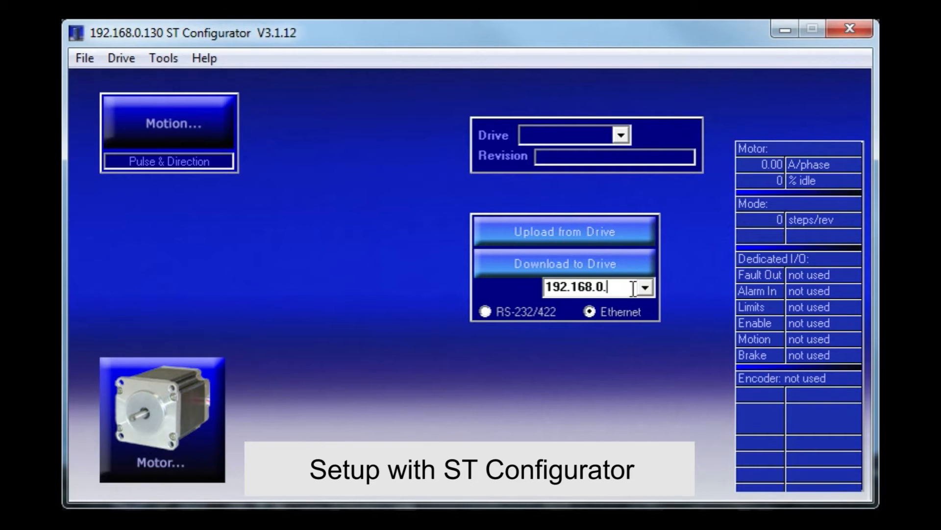
{"action": "type", "text": "130"}
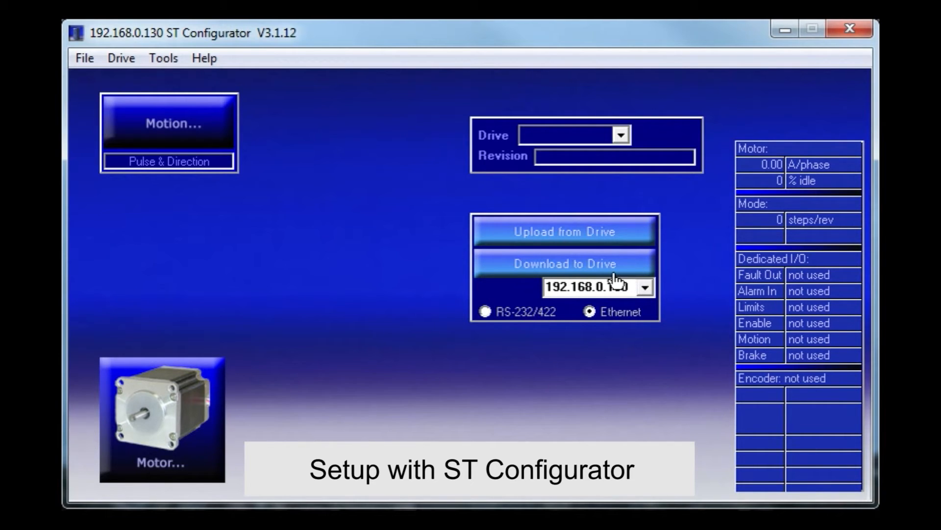
{"action": "mouse_move", "coordinate": [517, 317]}
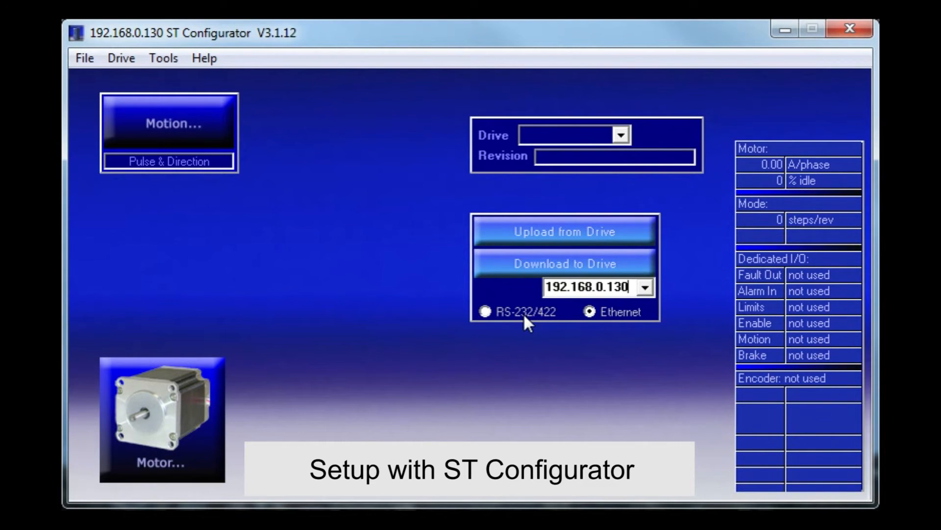
{"action": "mouse_move", "coordinate": [526, 313]}
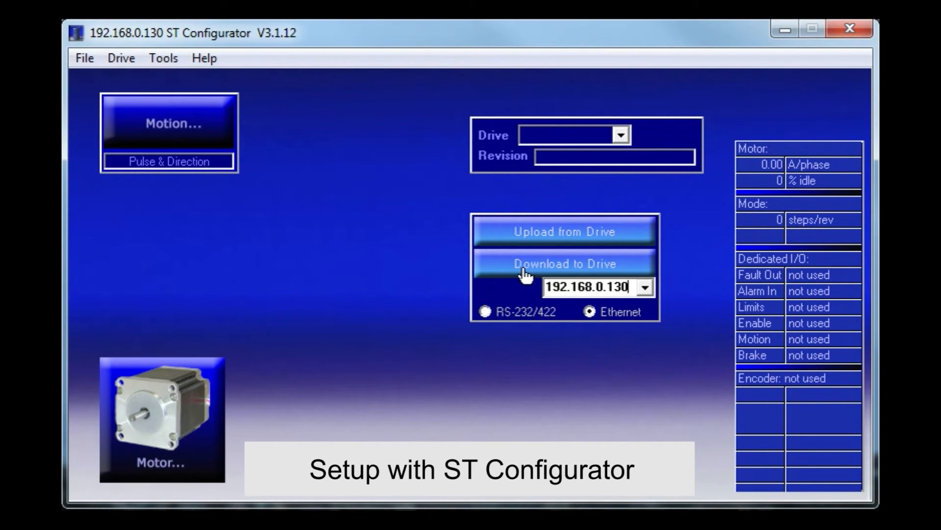
Step: Upload the drive's settings, revealing an ST10-IP, revision 1.05 M, with motor HT23-394/594
{"action": "left_click", "coordinate": [563, 231]}
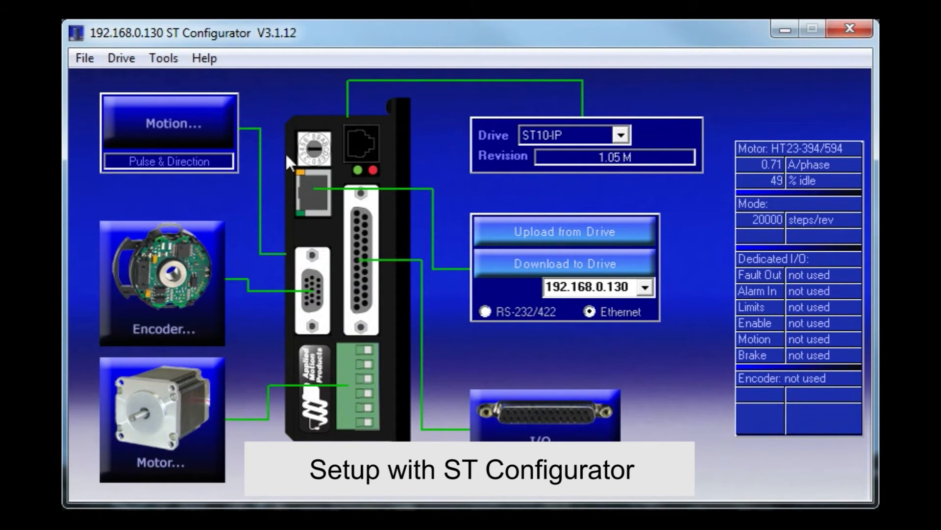
{"action": "mouse_move", "coordinate": [435, 223]}
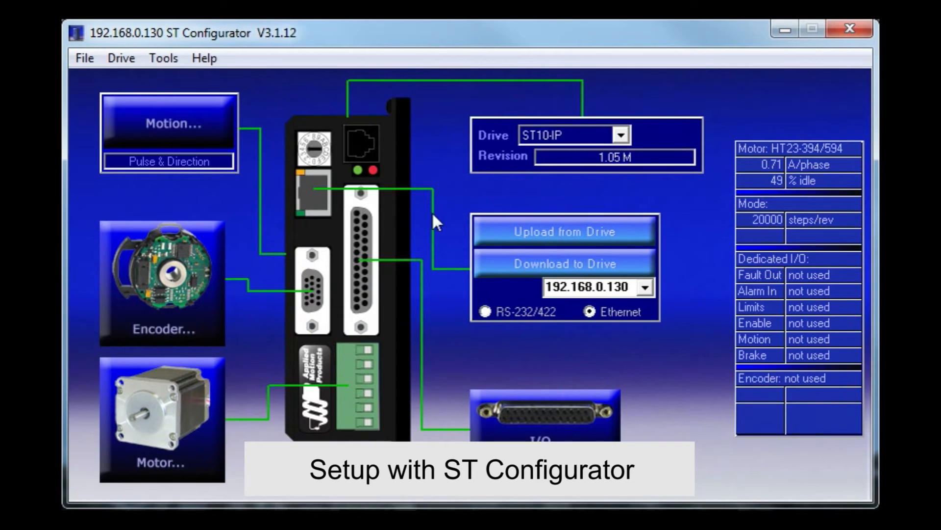
{"action": "mouse_move", "coordinate": [359, 117]}
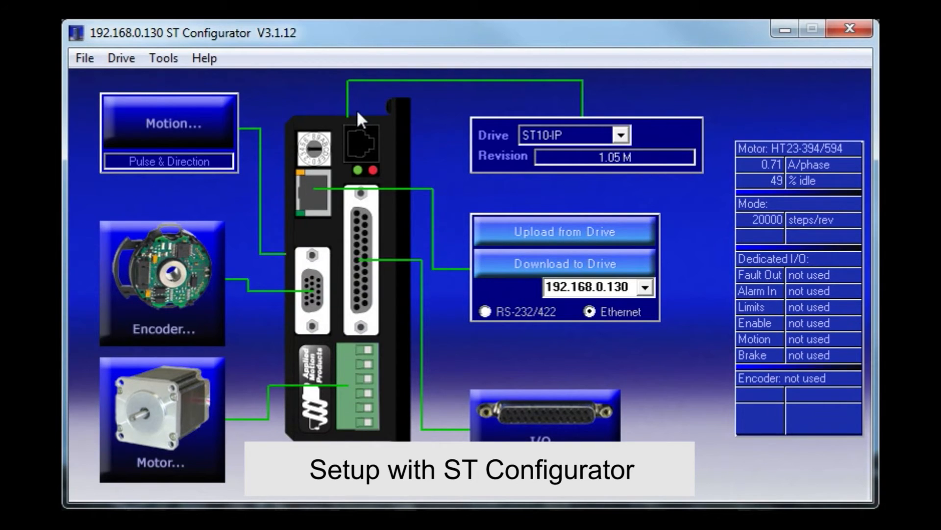
{"action": "mouse_move", "coordinate": [814, 160]}
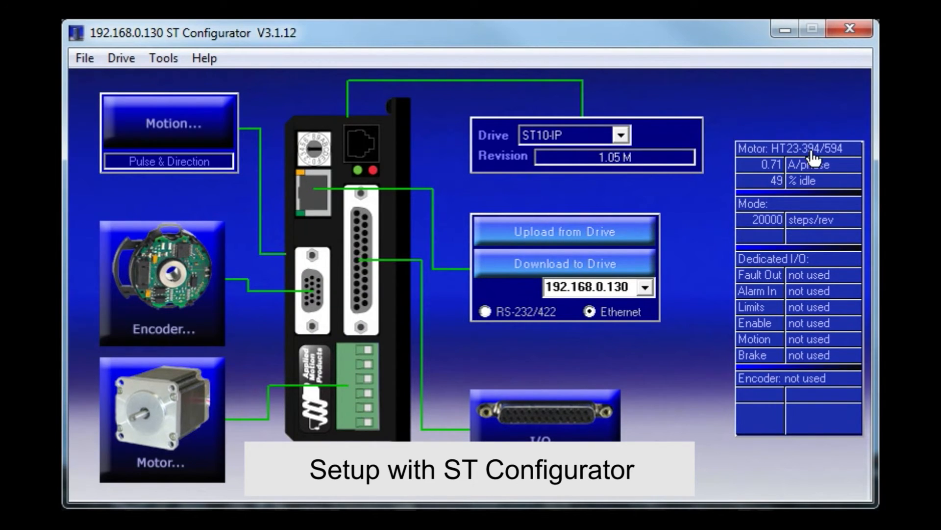
{"action": "mouse_move", "coordinate": [408, 213]}
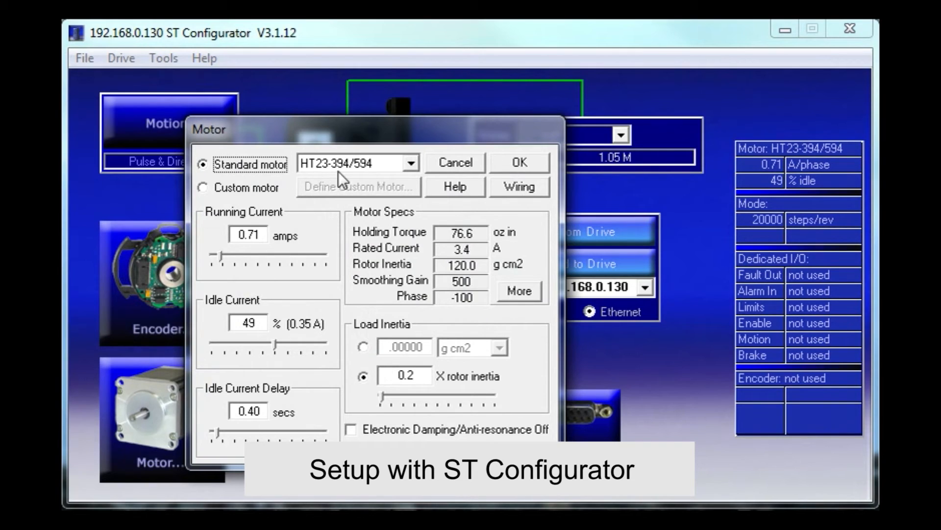
{"action": "mouse_move", "coordinate": [472, 183]}
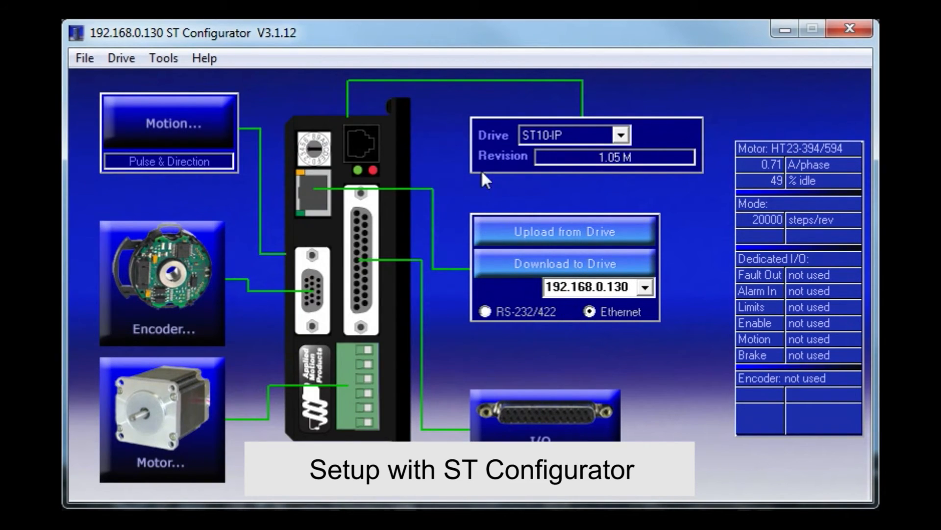
{"action": "mouse_move", "coordinate": [208, 133]}
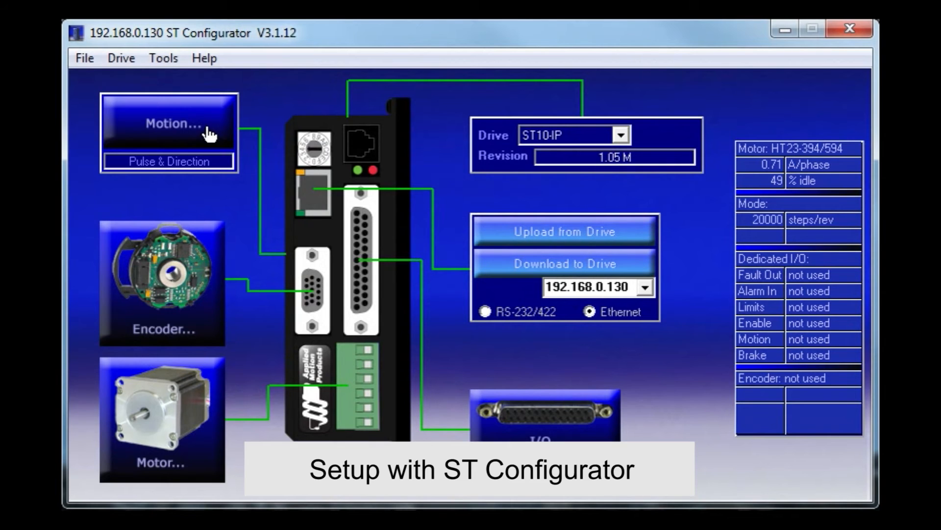
Step: Set the motion mode to Q Program with point-to-point positioning and download it to the drive
{"action": "left_click", "coordinate": [170, 123]}
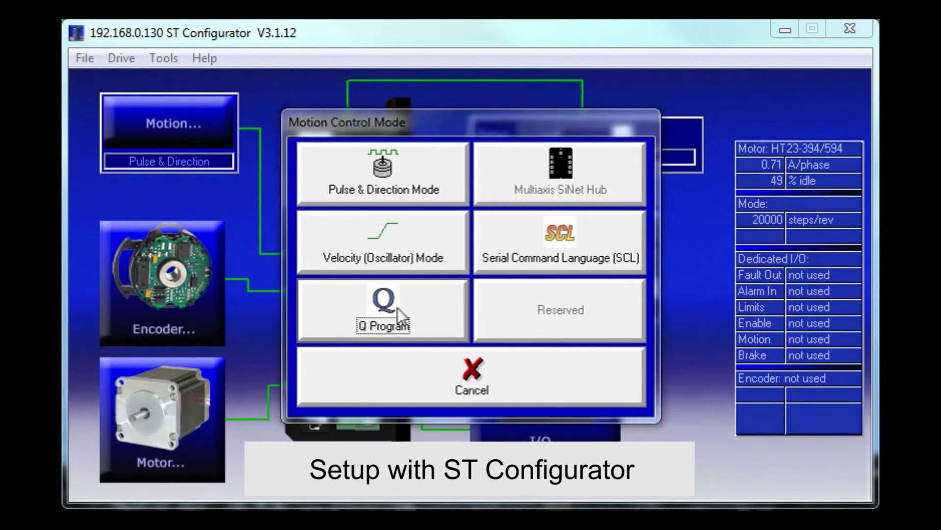
{"action": "left_click", "coordinate": [381, 309]}
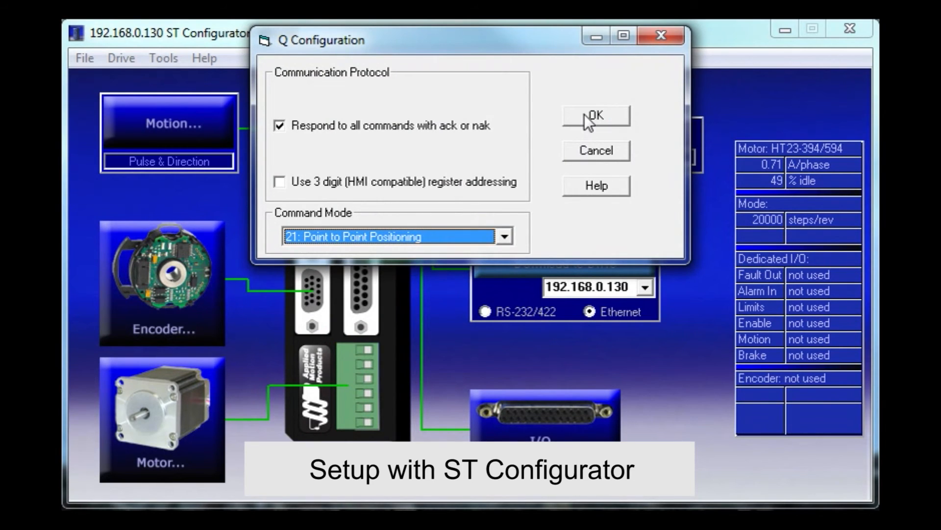
{"action": "left_click", "coordinate": [595, 116]}
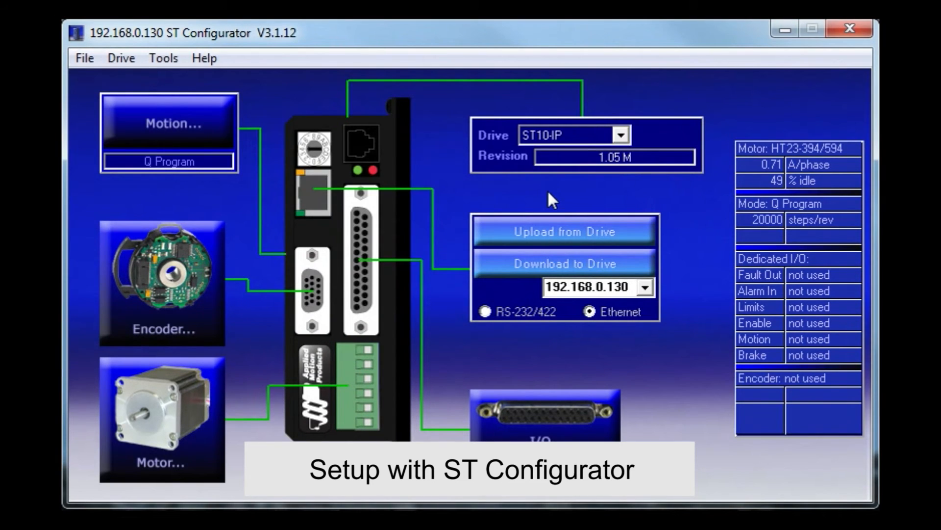
{"action": "mouse_move", "coordinate": [487, 273]}
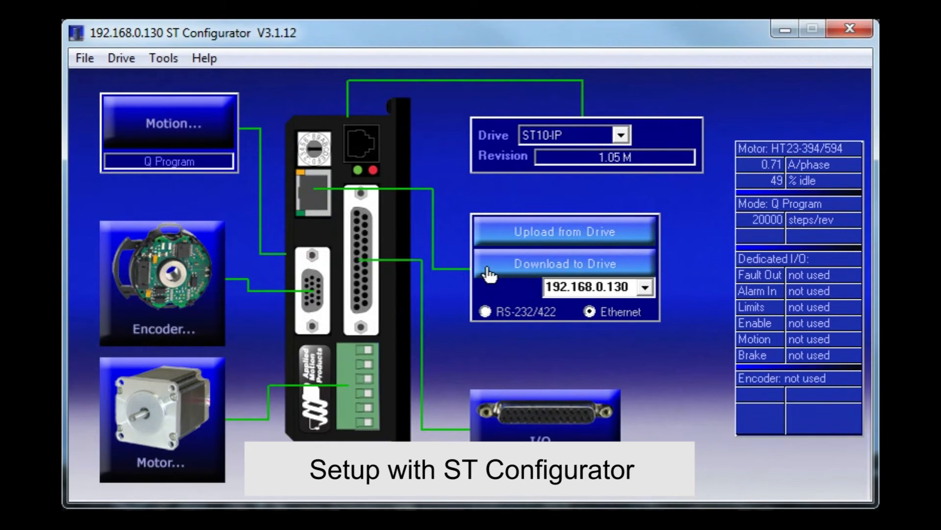
{"action": "left_click", "coordinate": [563, 263]}
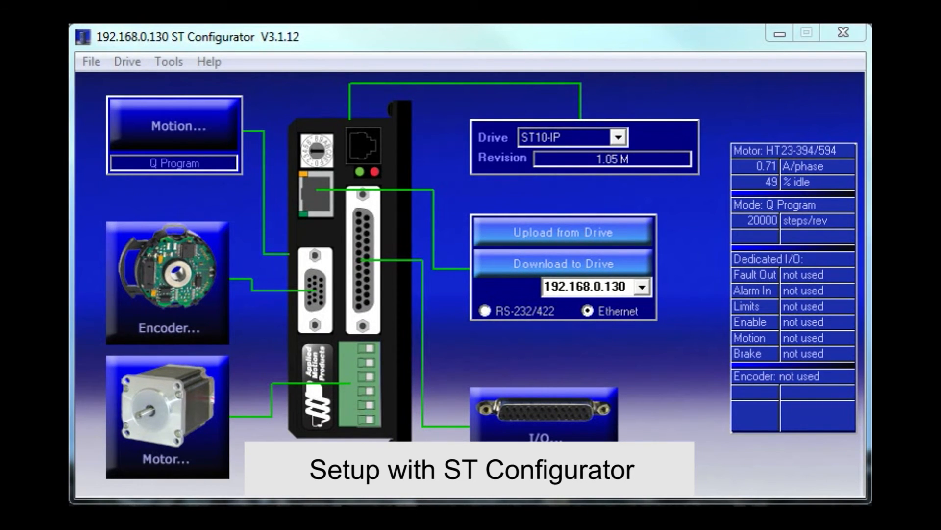
{"action": "mouse_move", "coordinate": [500, 100]}
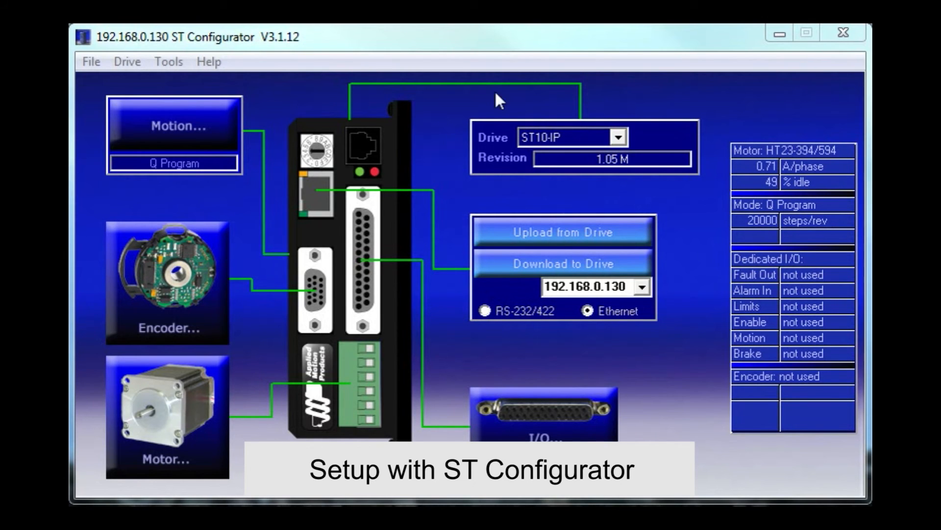
Step: Start the drive self test from the Drive menu so the motor turns half revolutions
{"action": "left_click", "coordinate": [126, 61]}
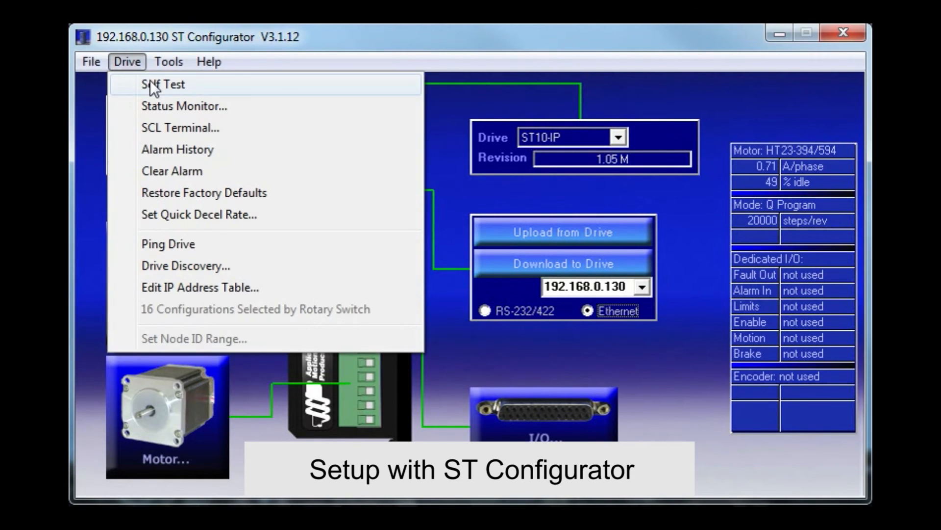
{"action": "left_click", "coordinate": [162, 84]}
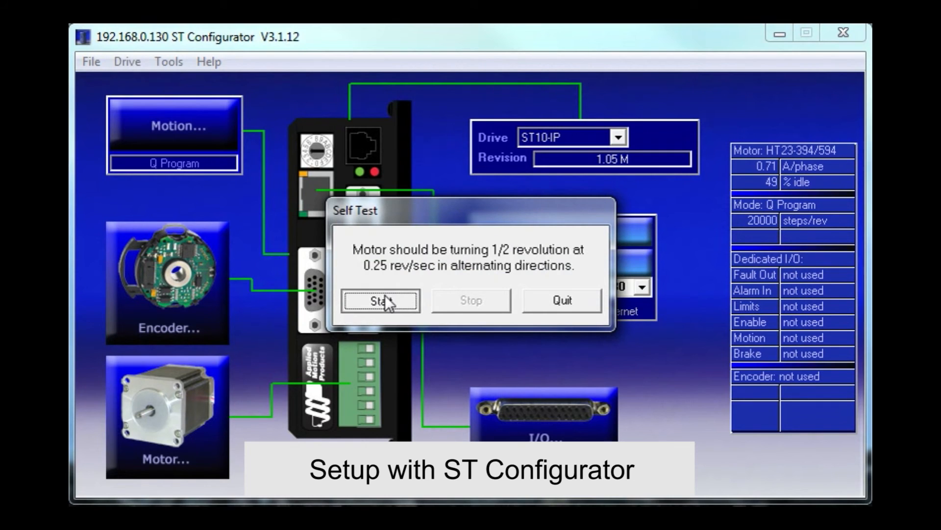
{"action": "left_click", "coordinate": [379, 300]}
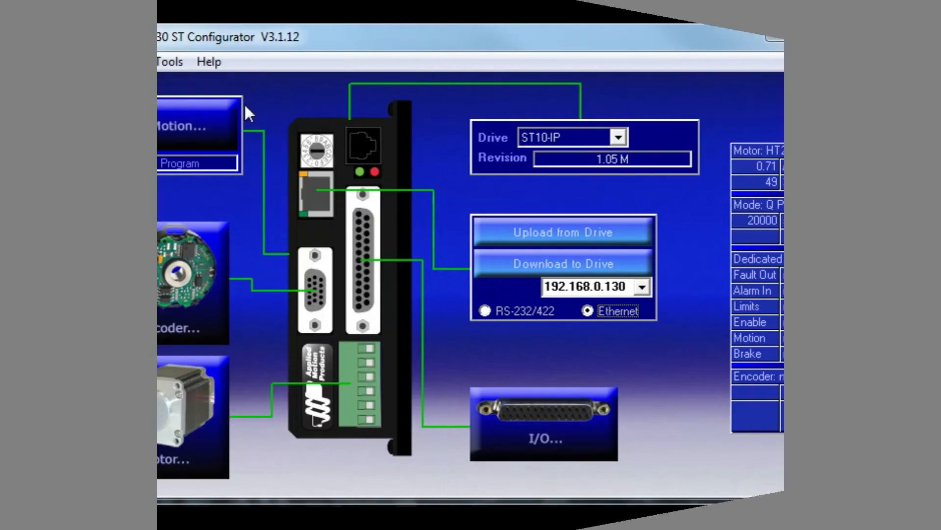
Step: Show the Drive Status Monitor with inputs, outputs, temperature, encoder count and alarms
{"action": "left_click", "coordinate": [126, 61]}
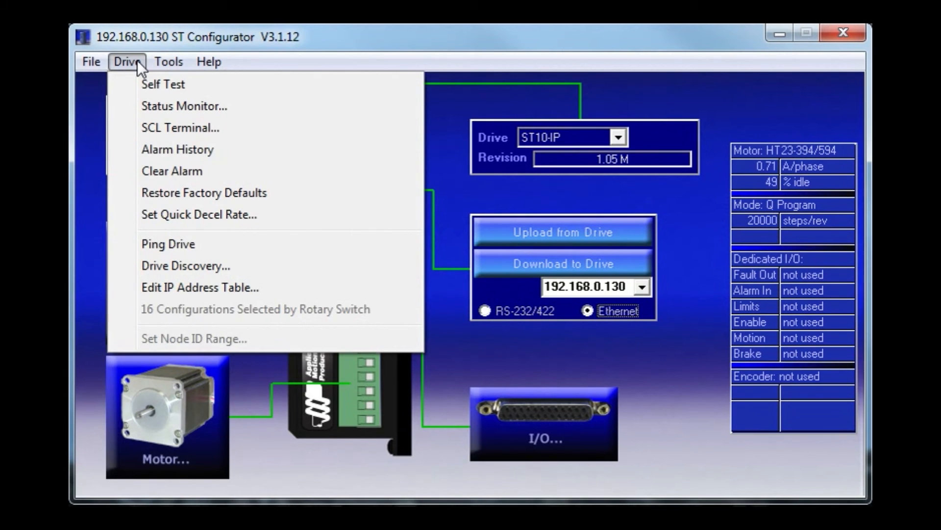
{"action": "left_click", "coordinate": [184, 106]}
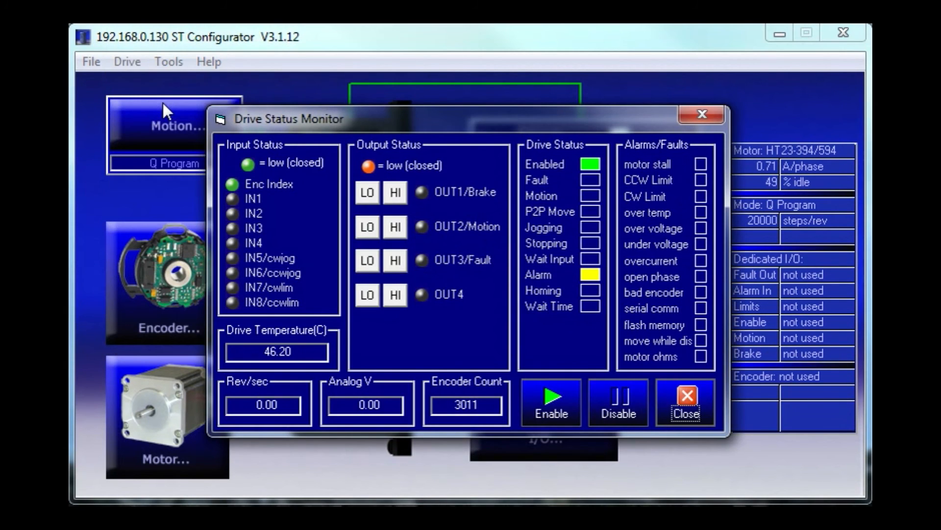
{"action": "mouse_move", "coordinate": [382, 67]}
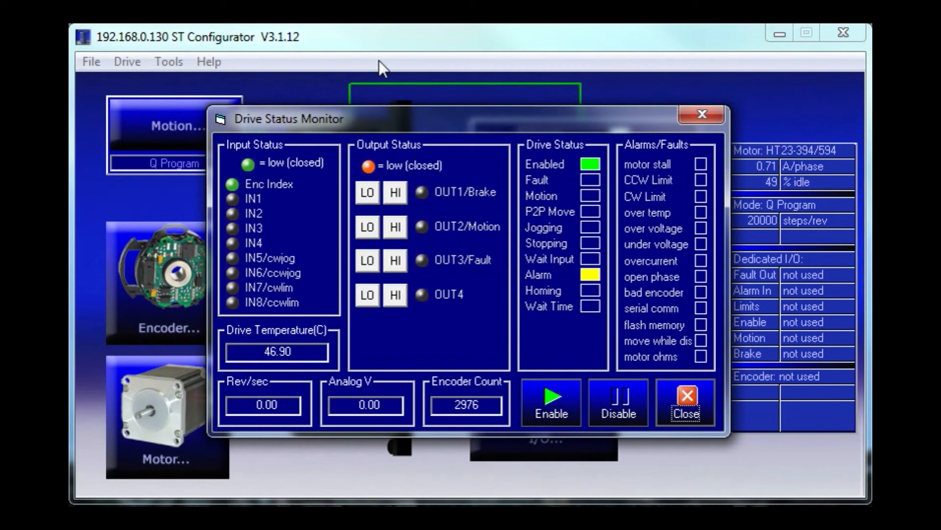